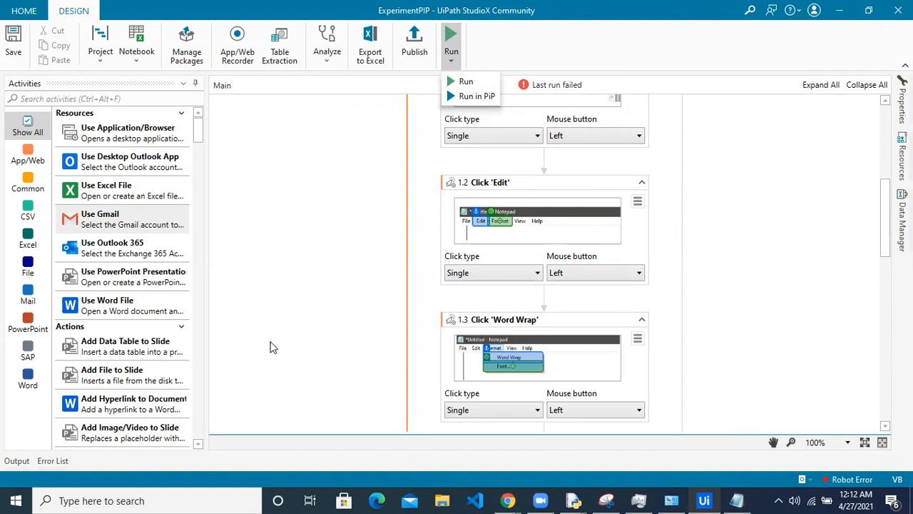
pyautogui.moveTo(278, 328)
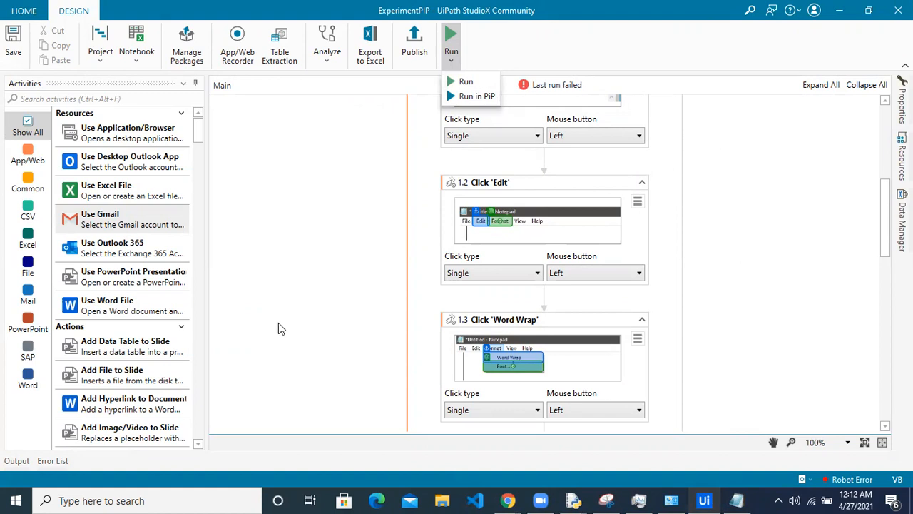
pyautogui.moveTo(774, 73)
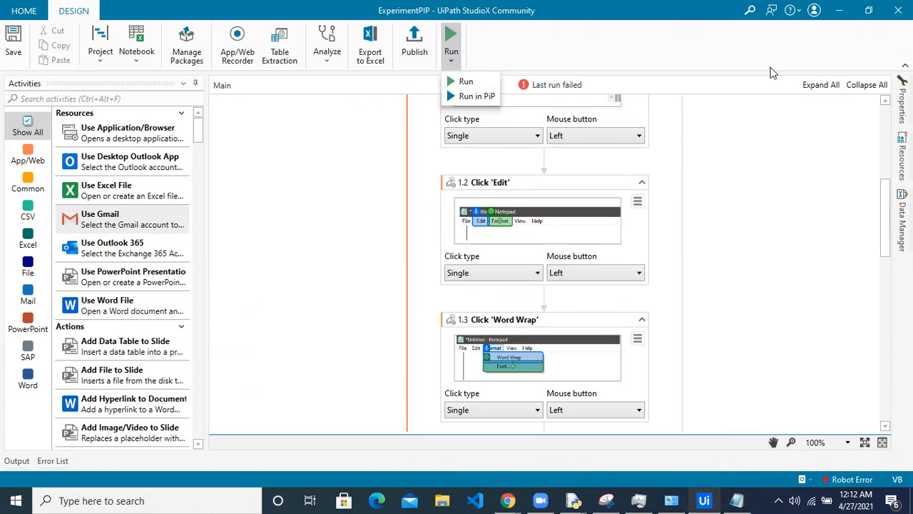
pyautogui.moveTo(531, 107)
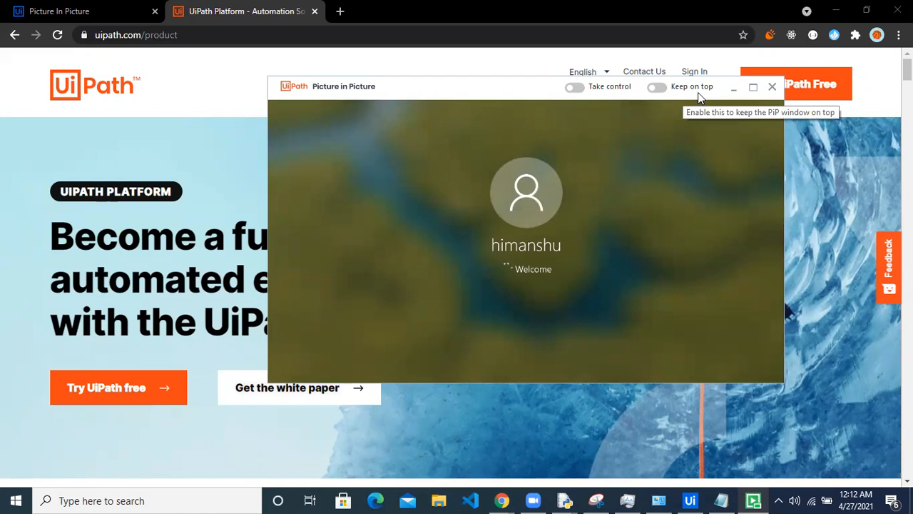
pyautogui.moveTo(588, 298)
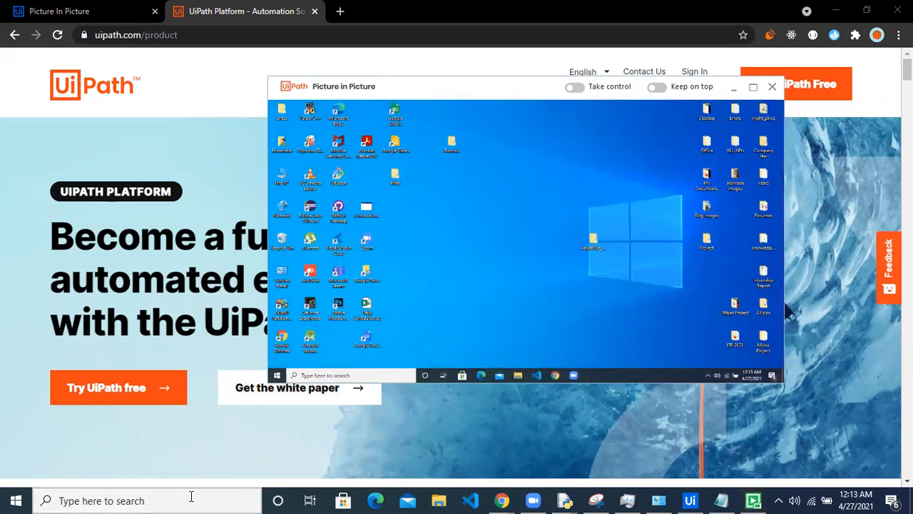
# Search Windows for 'notepad' and launch Notepad
pyautogui.write('not')
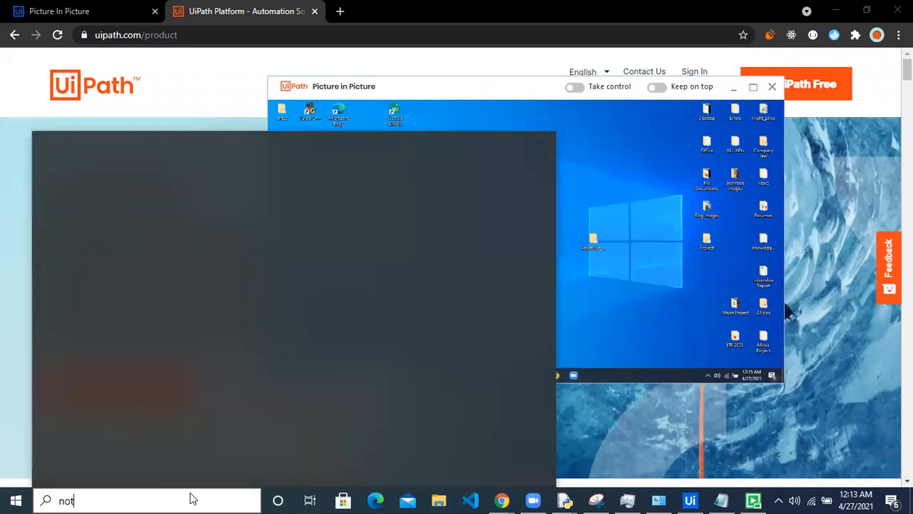
pyautogui.write('epad')
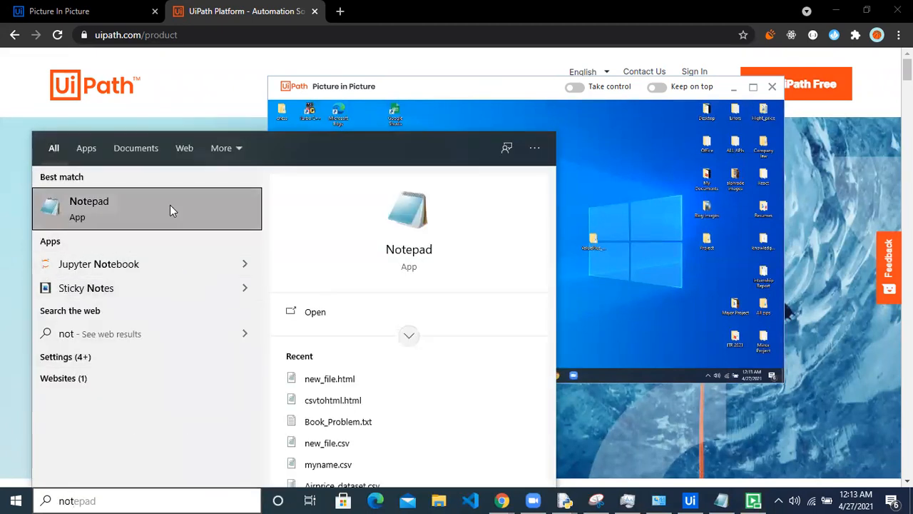
pyautogui.click(146, 208)
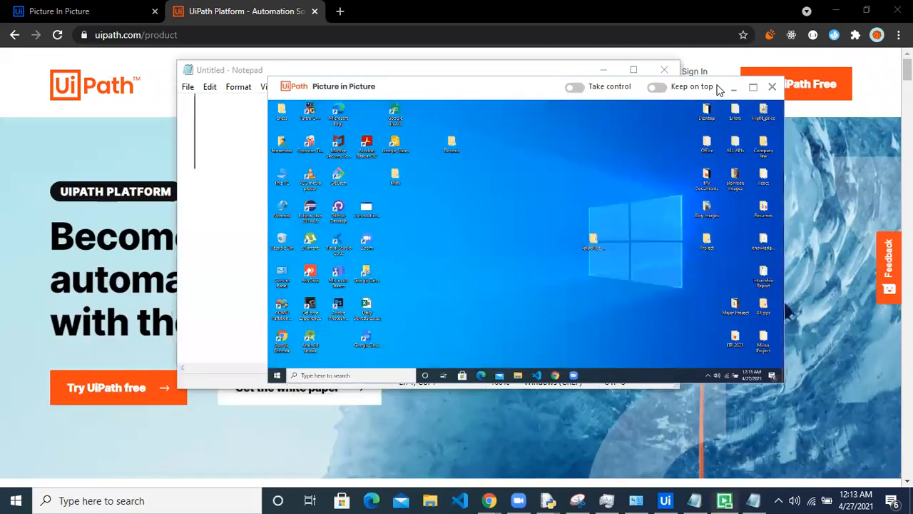
# Keep the PiP window on top and maximize Notepad to fill the screen
pyautogui.click(655, 87)
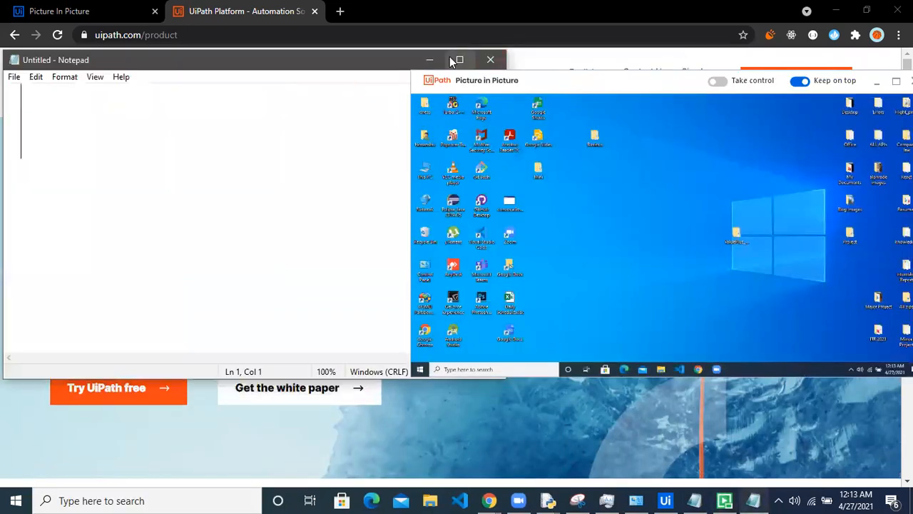
pyautogui.click(458, 59)
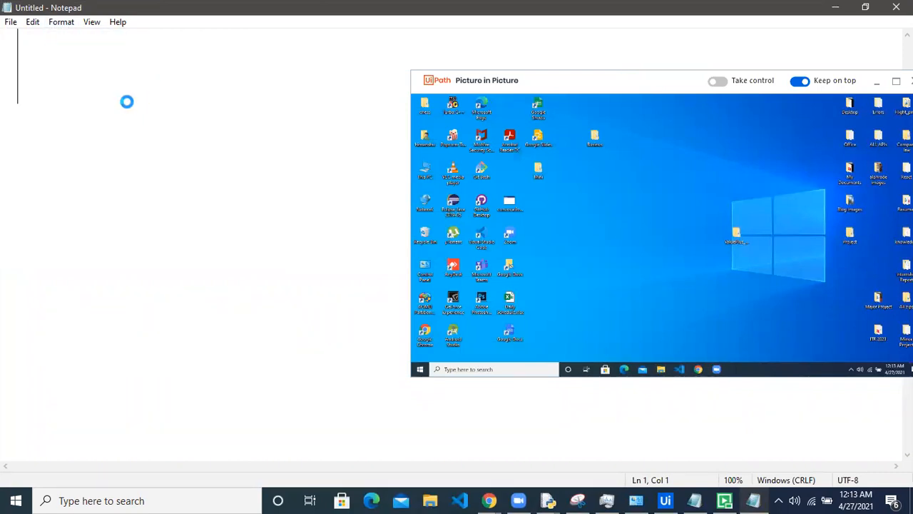
pyautogui.moveTo(198, 143)
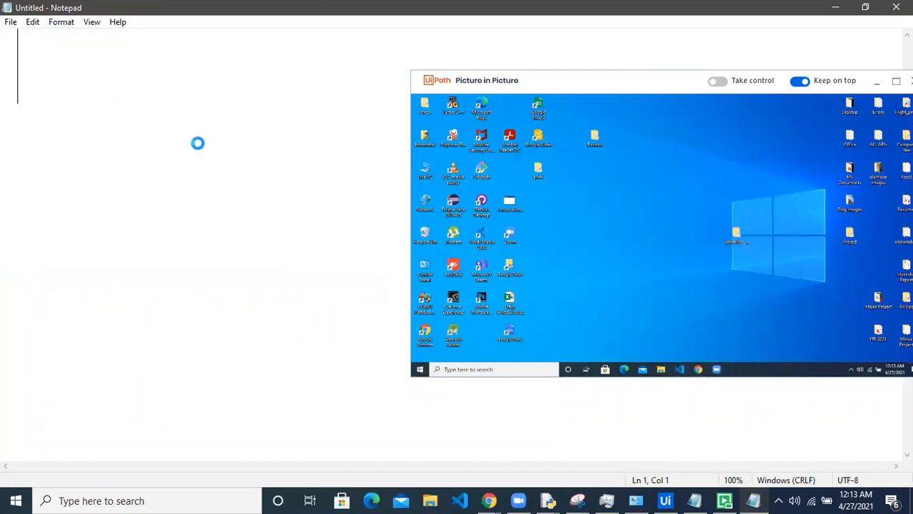
pyautogui.moveTo(225, 200)
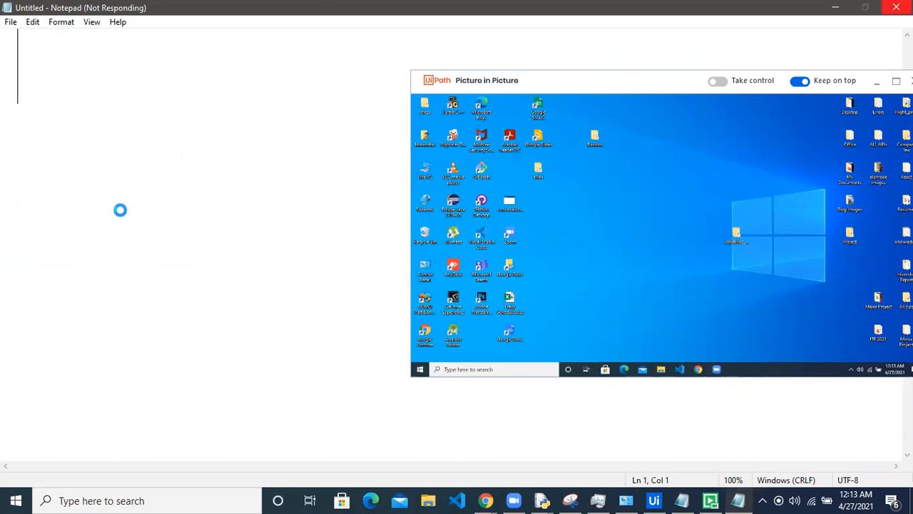
pyautogui.moveTo(121, 97)
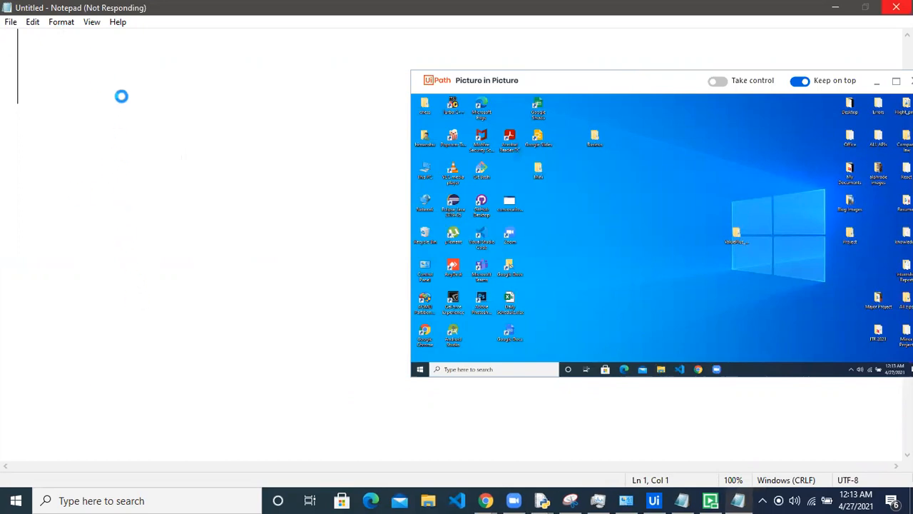
pyautogui.click(61, 22)
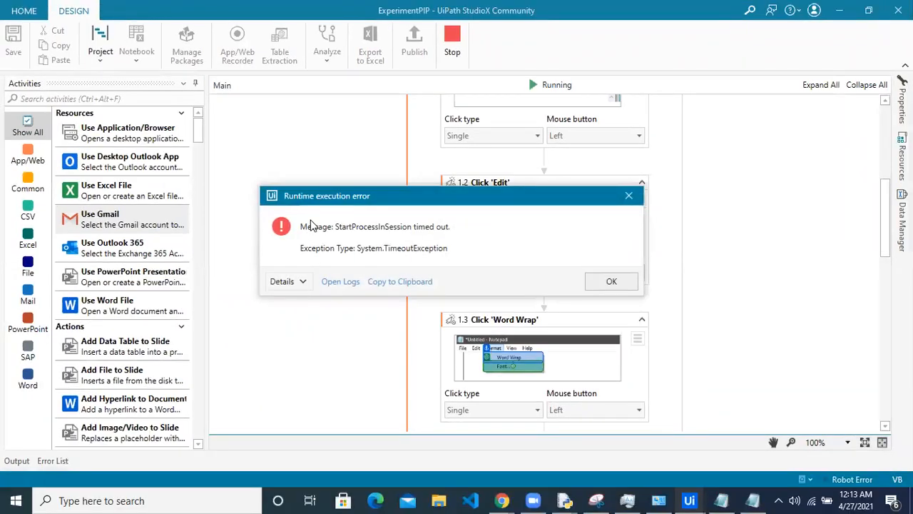
pyautogui.moveTo(374, 241)
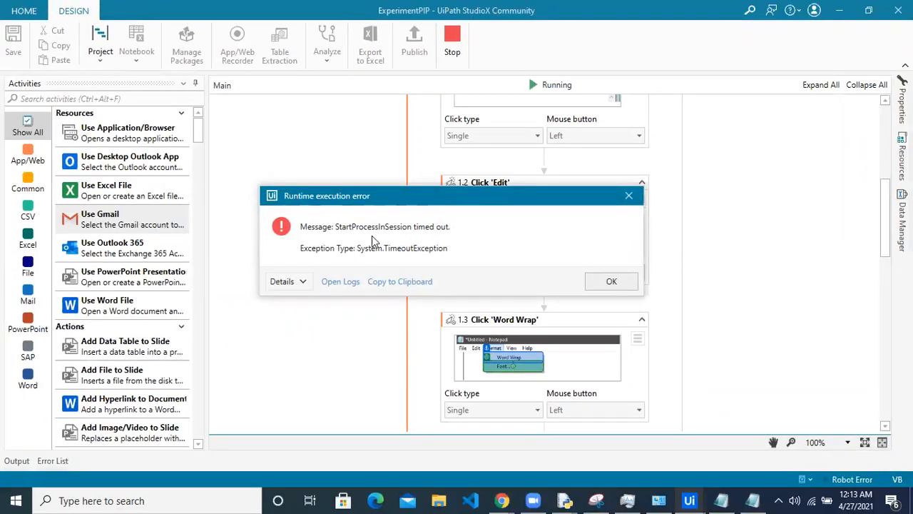
pyautogui.moveTo(450, 236)
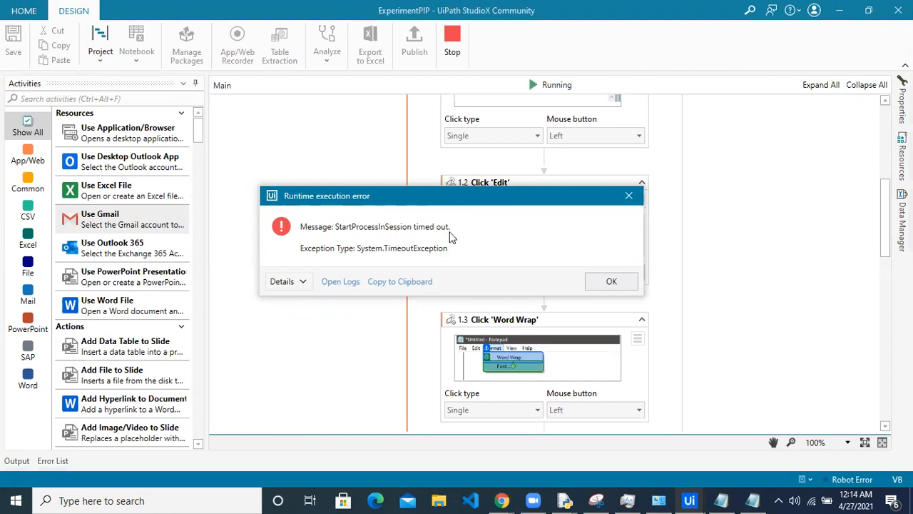
pyautogui.moveTo(460, 237)
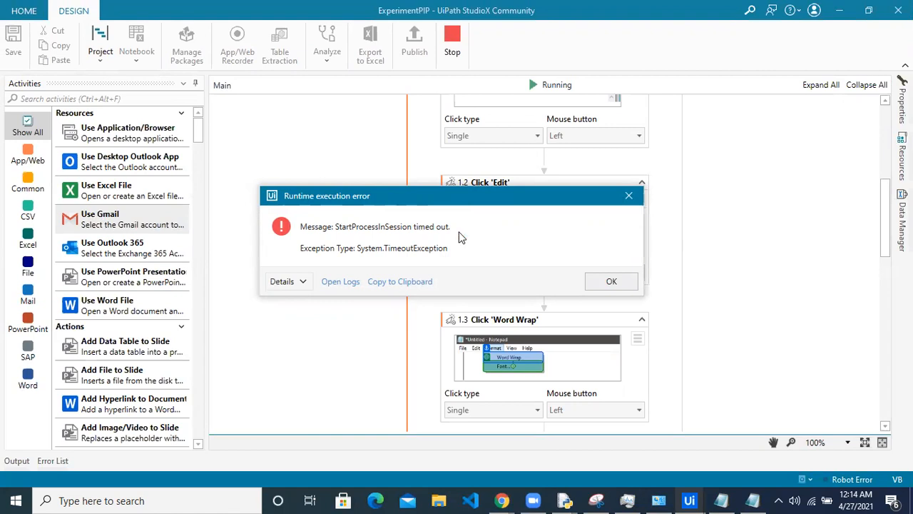
pyautogui.moveTo(502, 500)
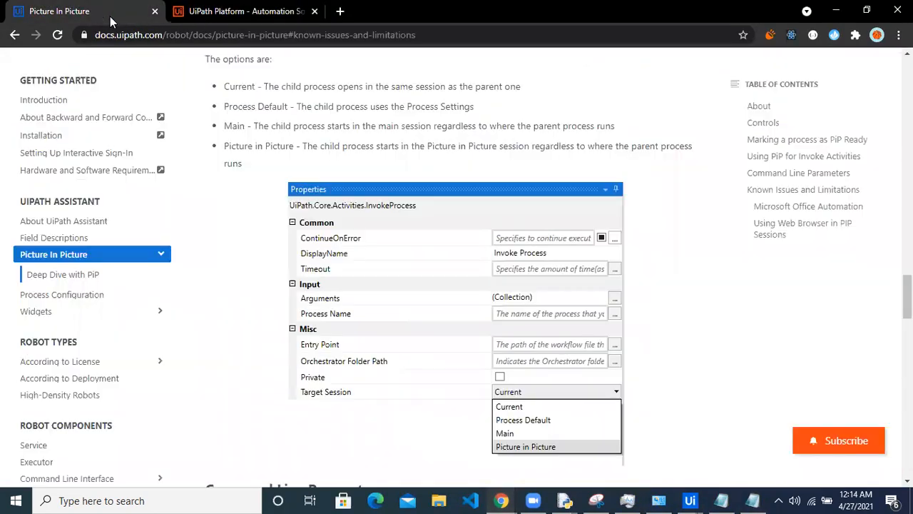
# Highlight the docs note on the 60-second default timeout and select UIPATH_SESSION_TIMEOUT
pyautogui.scroll(3)
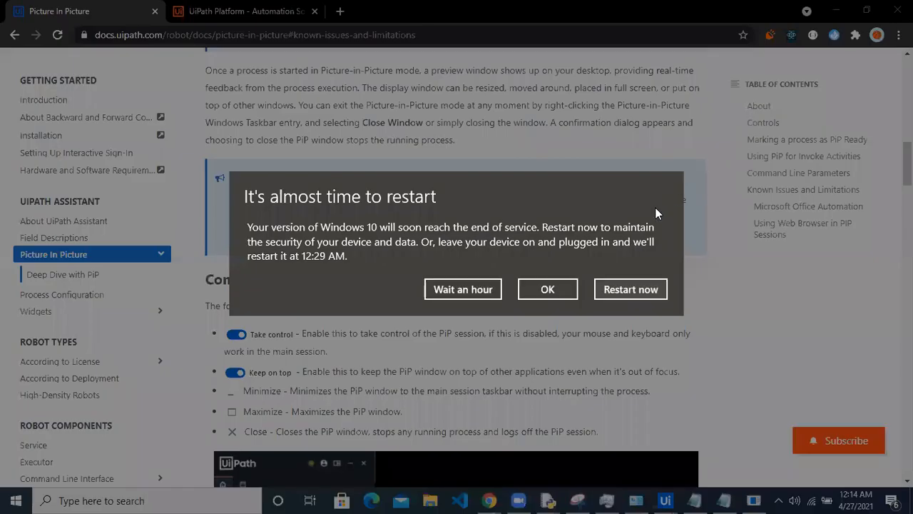
pyautogui.click(548, 289)
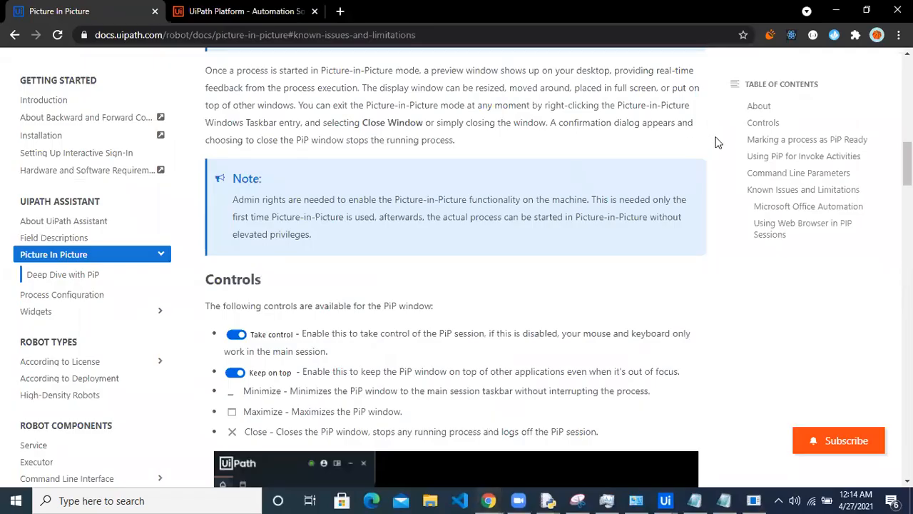
pyautogui.scroll(3)
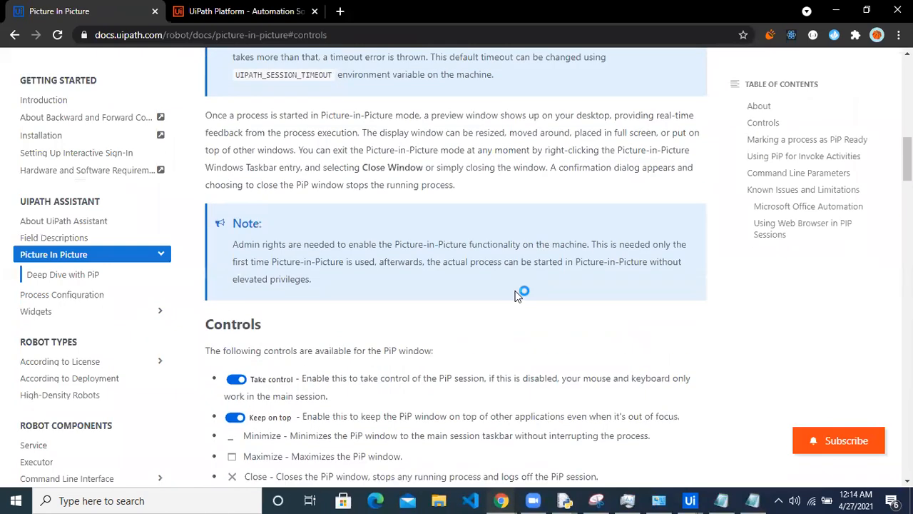
pyautogui.scroll(3)
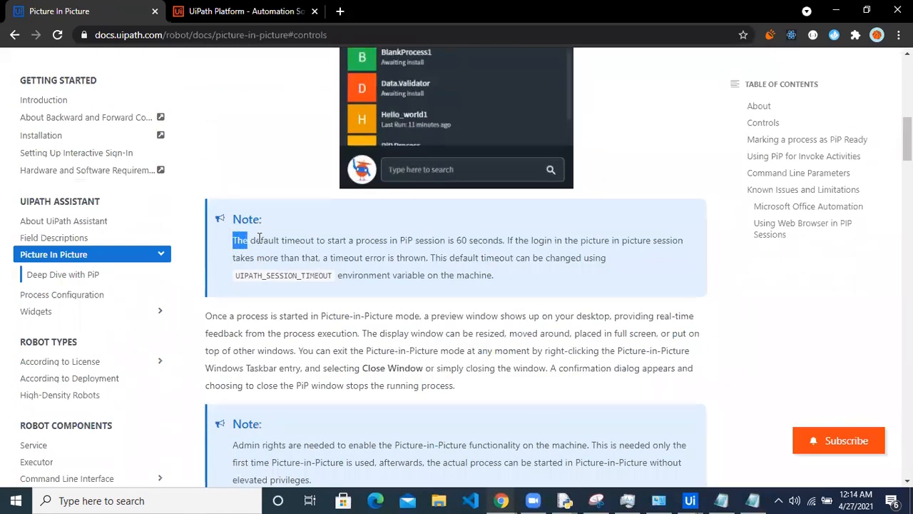
pyautogui.moveTo(243, 240); pyautogui.dragTo(434, 240)
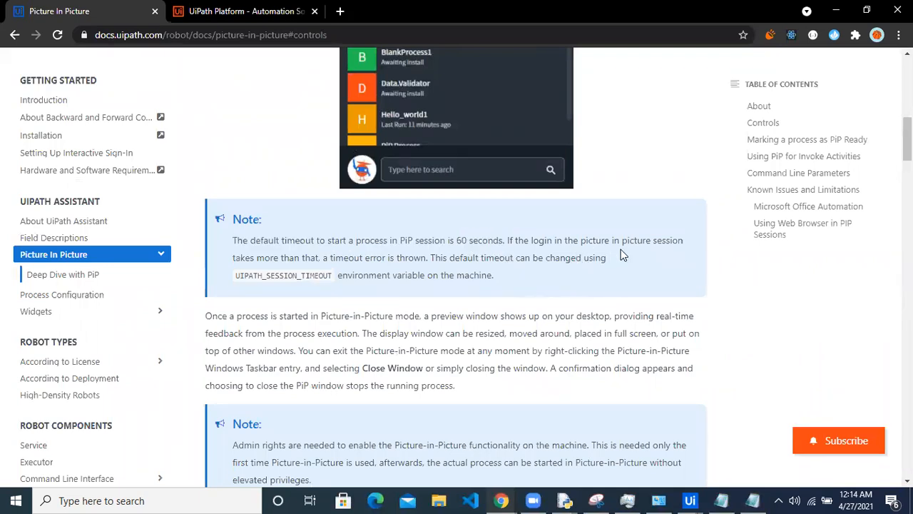
pyautogui.moveTo(338, 284)
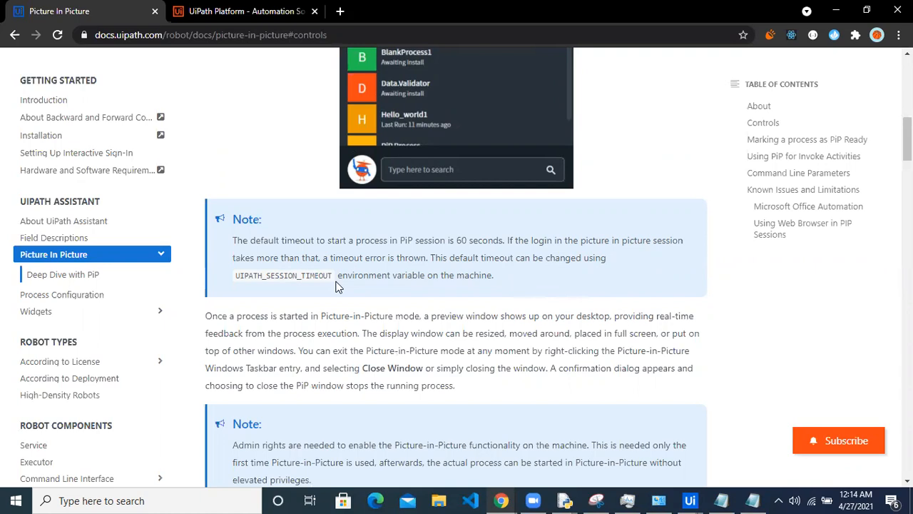
pyautogui.moveTo(323, 279)
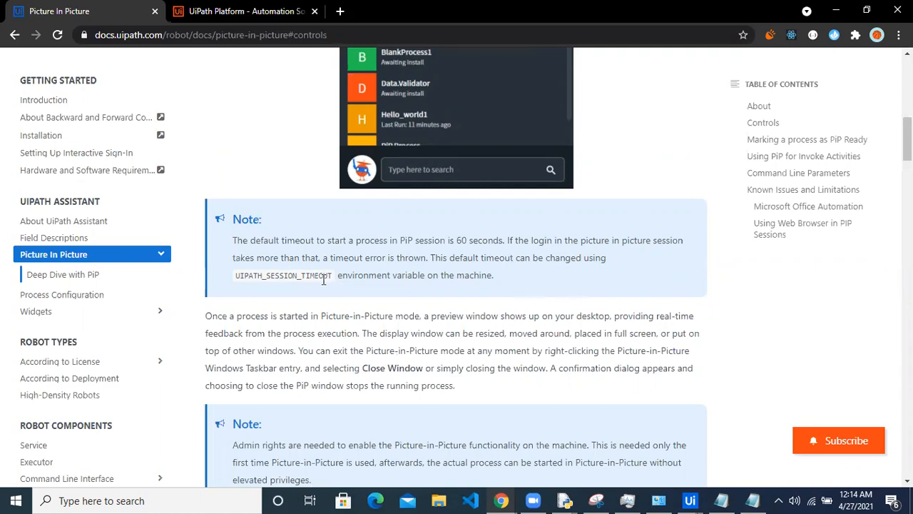
pyautogui.doubleClick(283, 275)
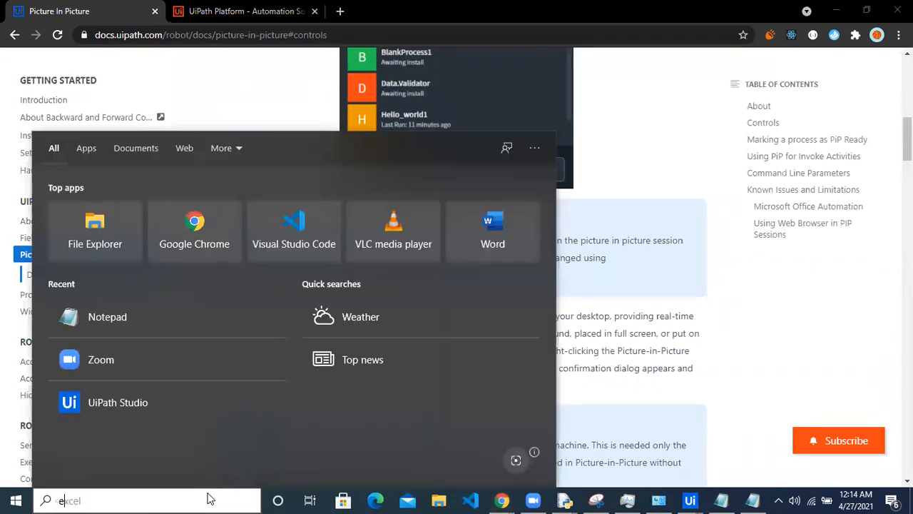
# Open System Properties via the 'env' search and show its Environment Variables window
pyautogui.write('env')
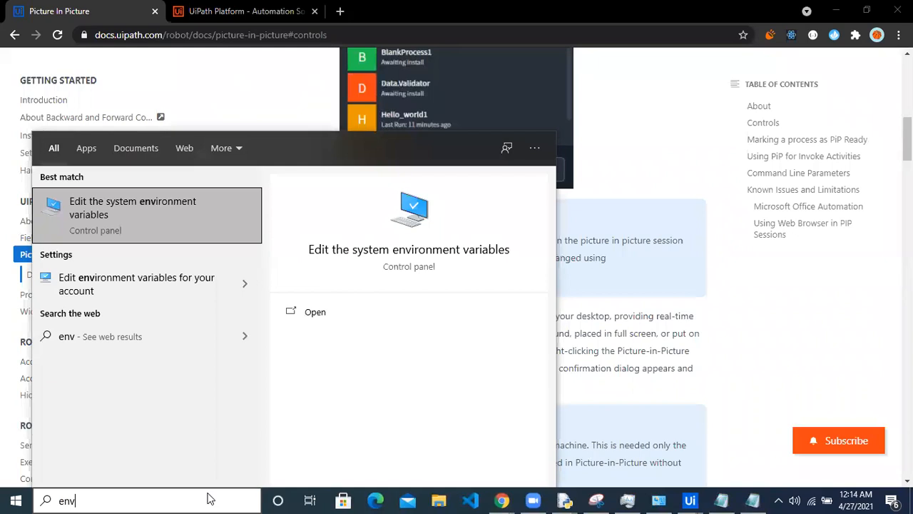
pyautogui.moveTo(132, 214)
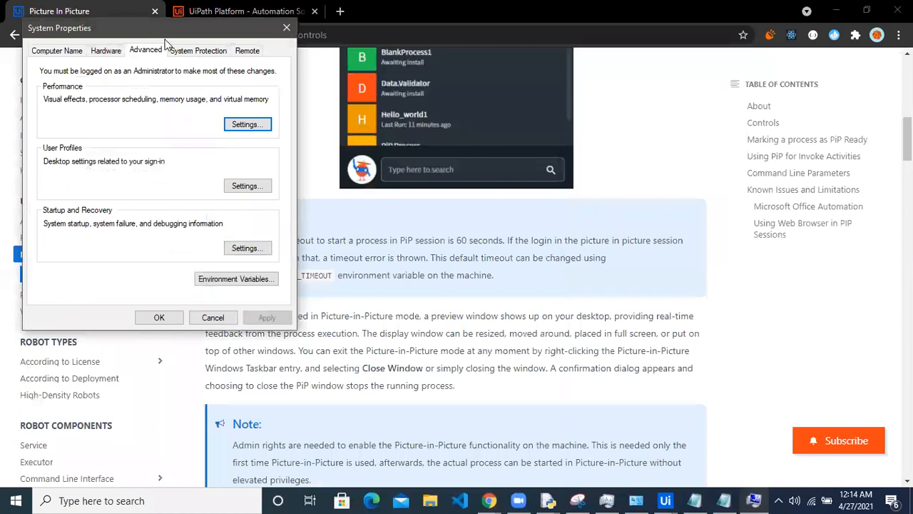
pyautogui.moveTo(164, 27); pyautogui.dragTo(164, 64)
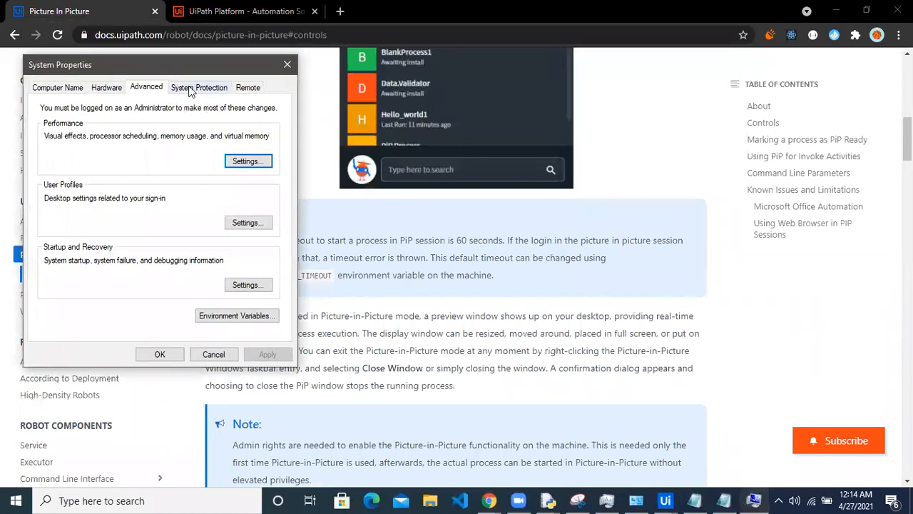
pyautogui.click(237, 315)
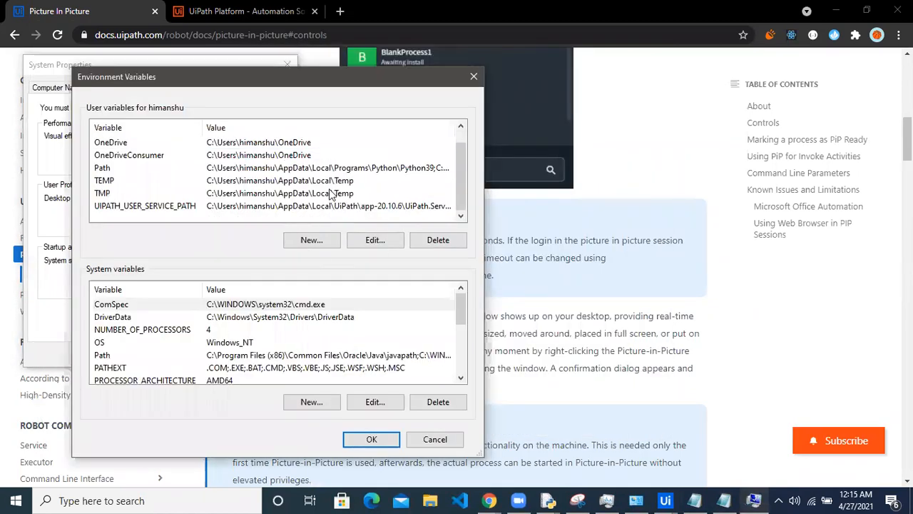
# Create user variable UIPATH_SESSION_TIMEOUT with value 240 and close both dialogs with OK
pyautogui.click(311, 240)
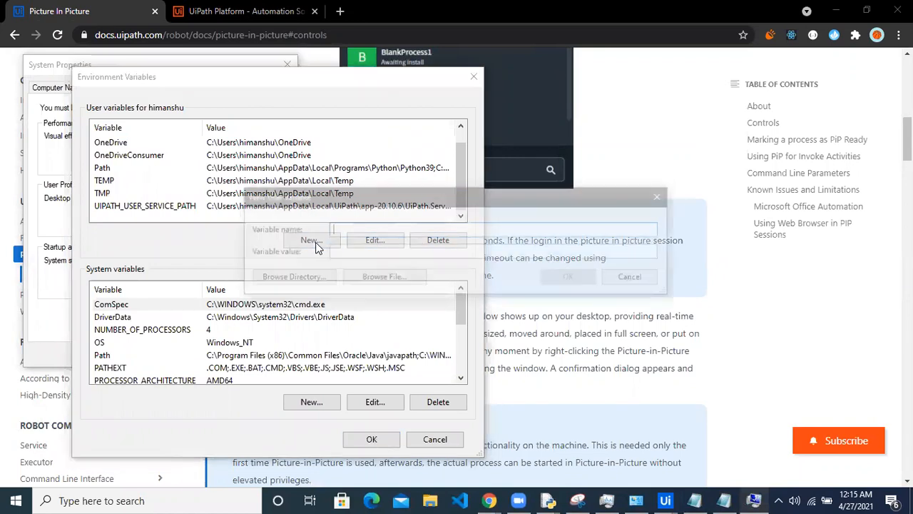
pyautogui.write('UIPATH_SESSION_TIMEOUT')
pyautogui.click(493, 251)
pyautogui.write('2')
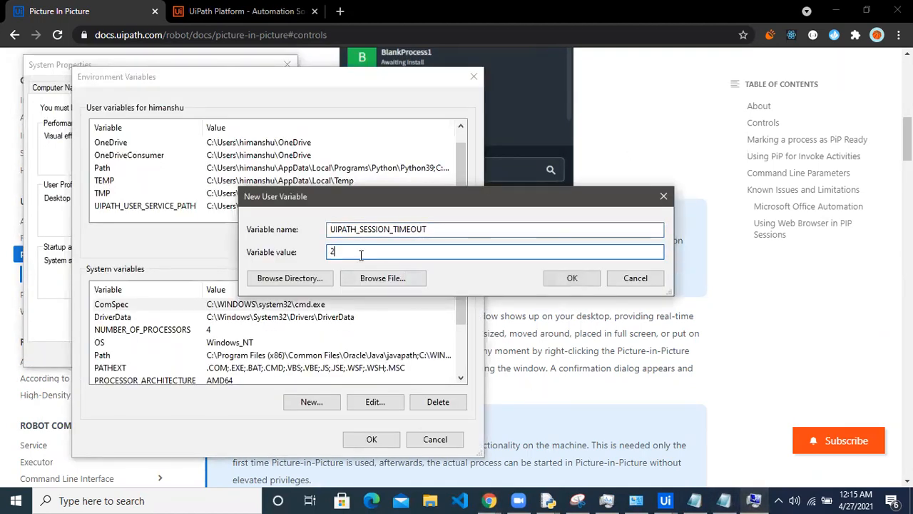
pyautogui.write('40')
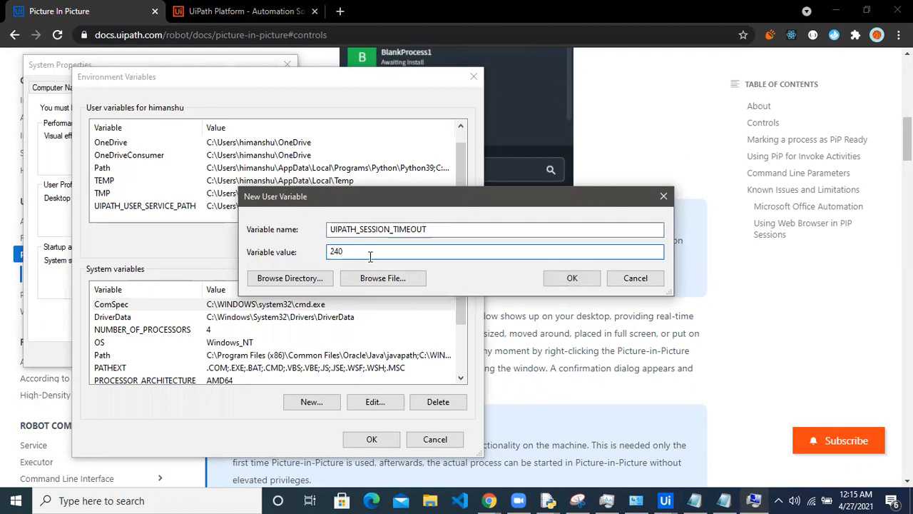
pyautogui.click(571, 277)
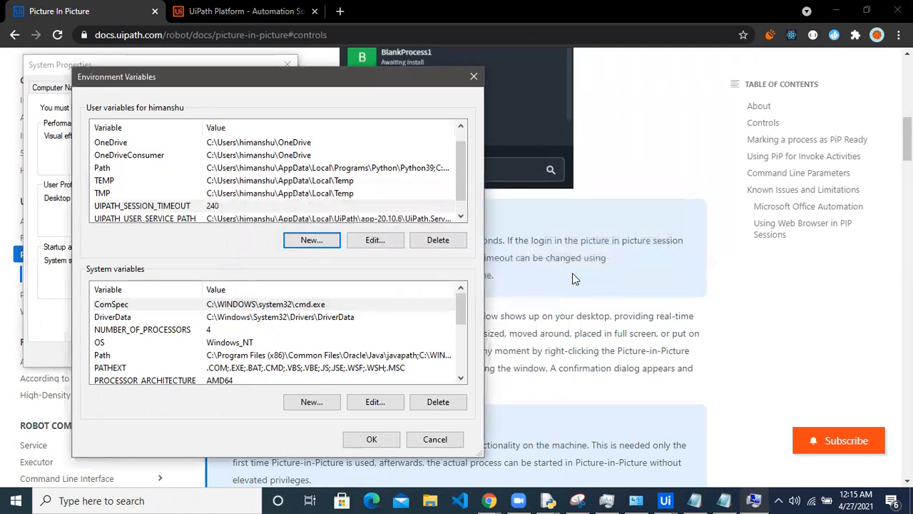
pyautogui.click(371, 439)
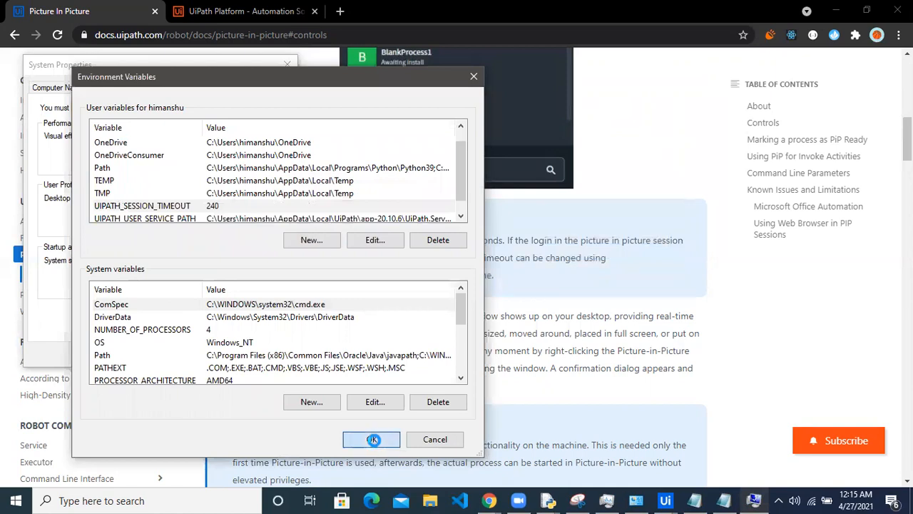
pyautogui.click(371, 439)
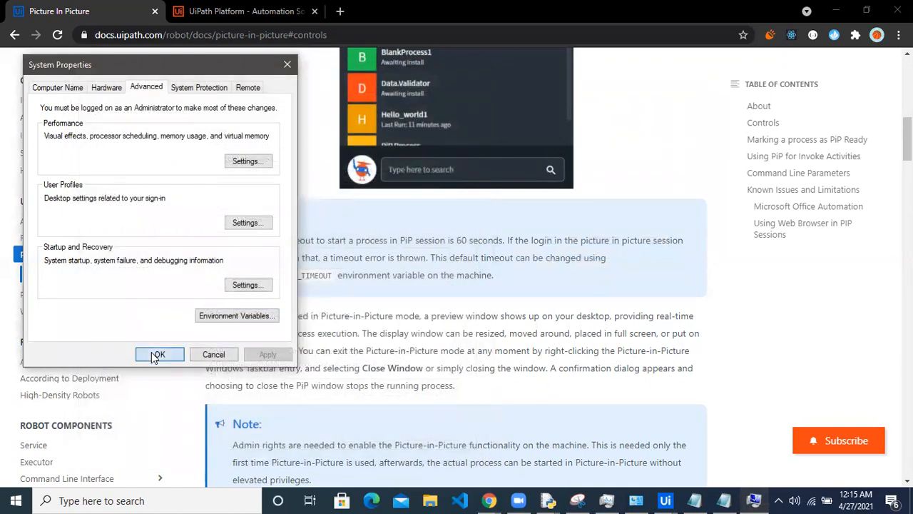
pyautogui.click(159, 354)
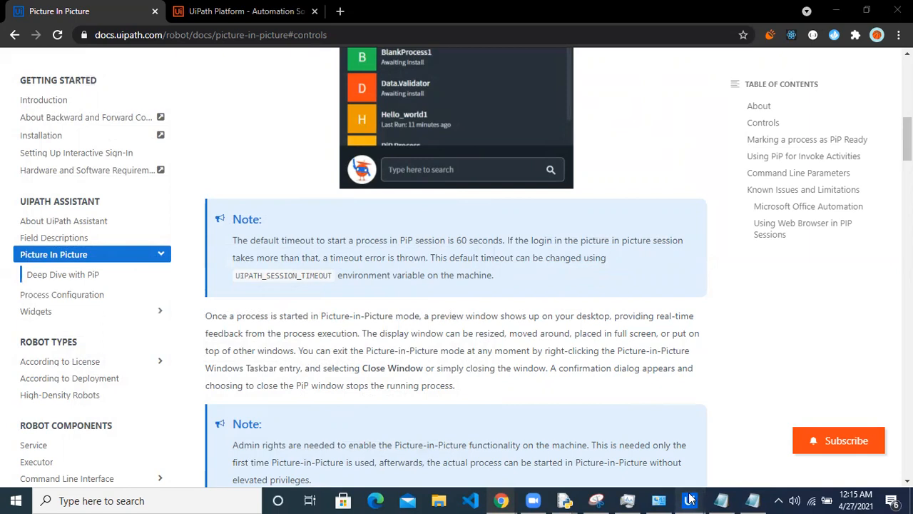
# Switch back to the running StudioX project from the taskbar
pyautogui.click(689, 500)
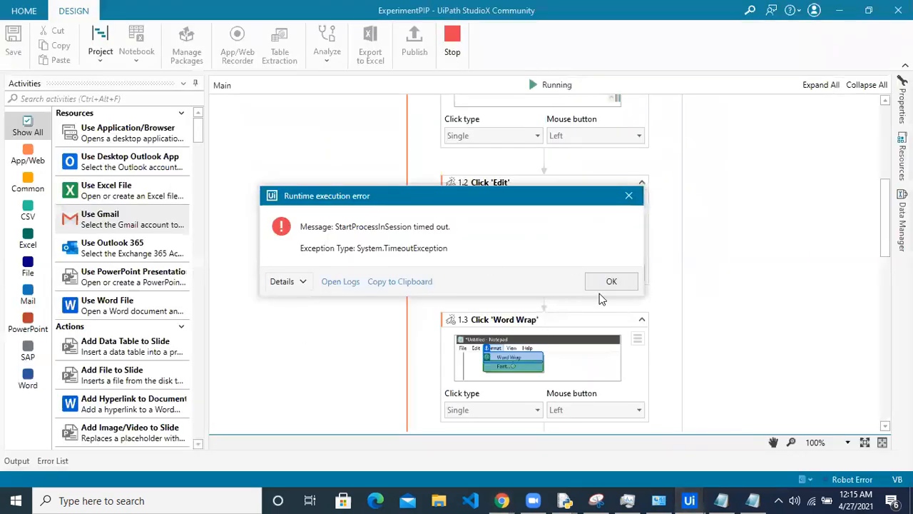